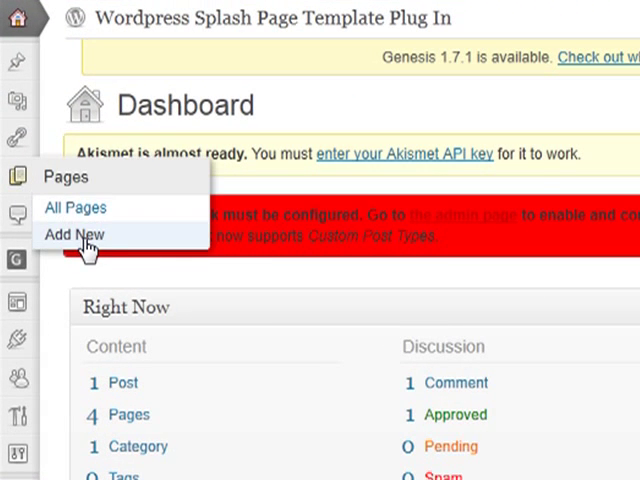
# Add a new page titled 'My New Splash Page' and review its pre-filled splash content
pyautogui.click(73, 234)
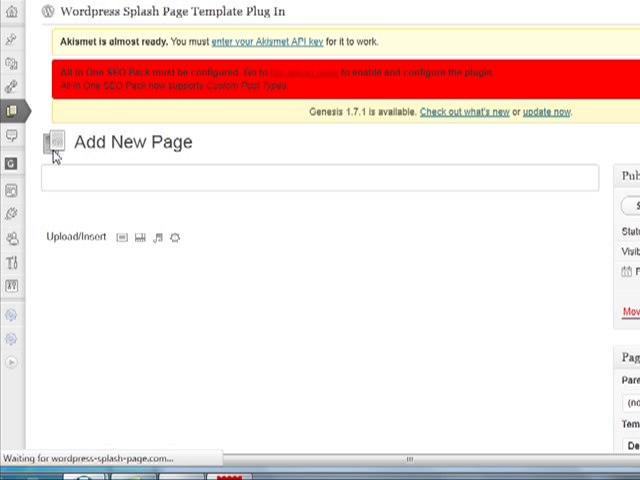
pyautogui.write('My New')
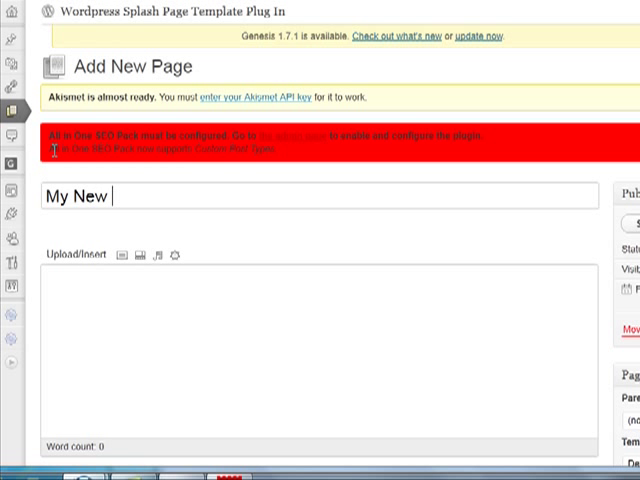
pyautogui.write('Splash Page')
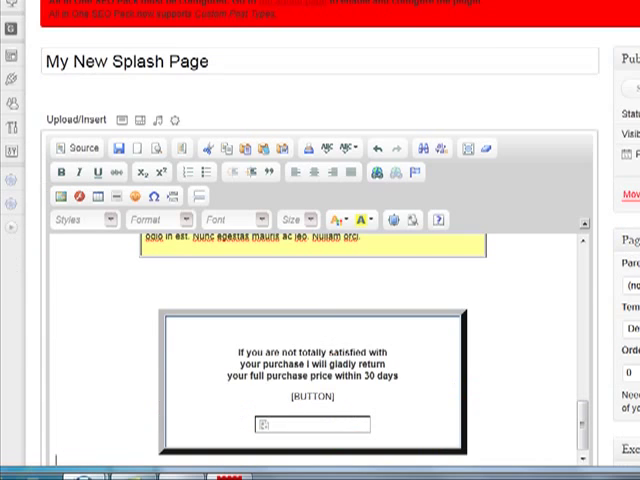
pyautogui.scroll(-3)
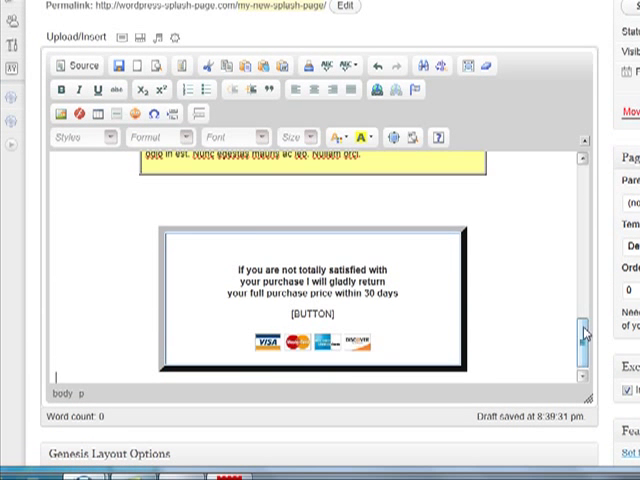
pyautogui.scroll(-3)
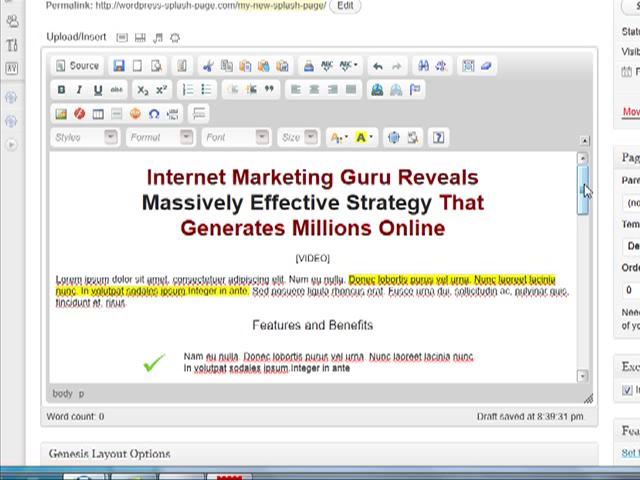
pyautogui.scroll(-3)
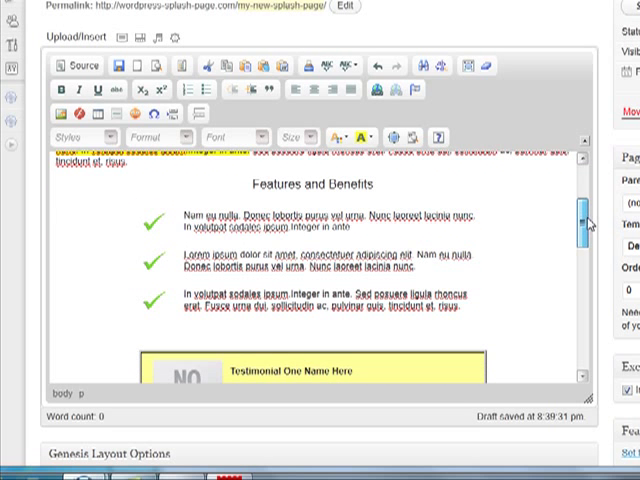
pyautogui.scroll(-3)
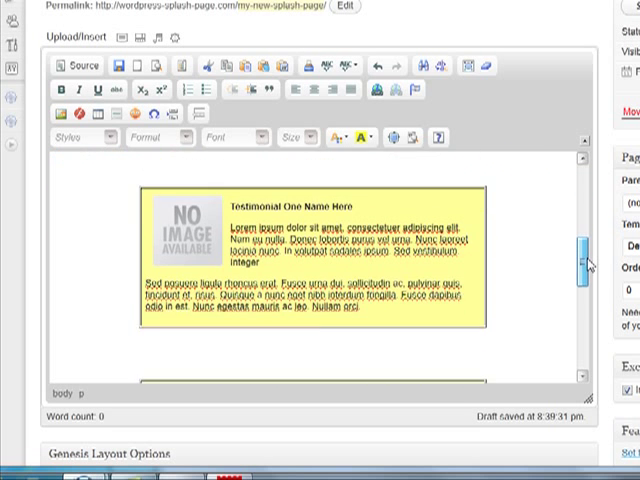
pyautogui.scroll(-3)
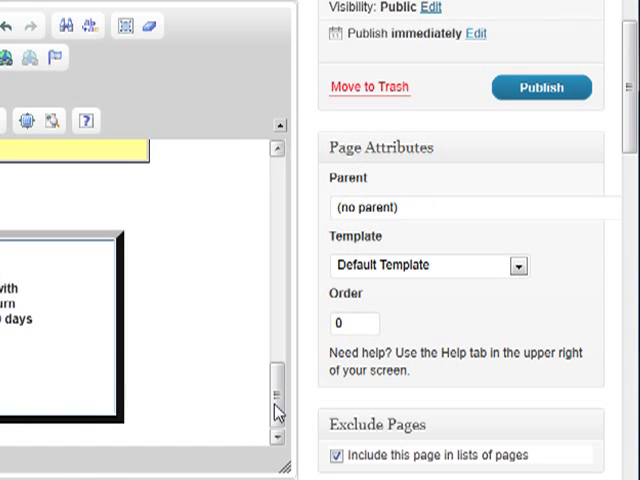
# Apply the Pro Blog Shop Splash Template to the page and publish it
pyautogui.click(518, 265)
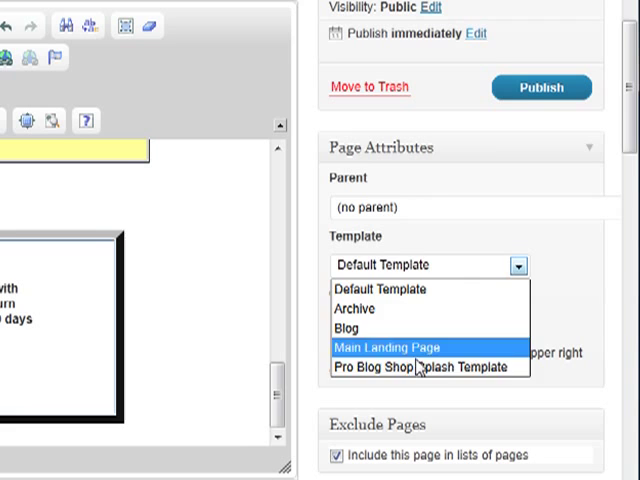
pyautogui.click(428, 367)
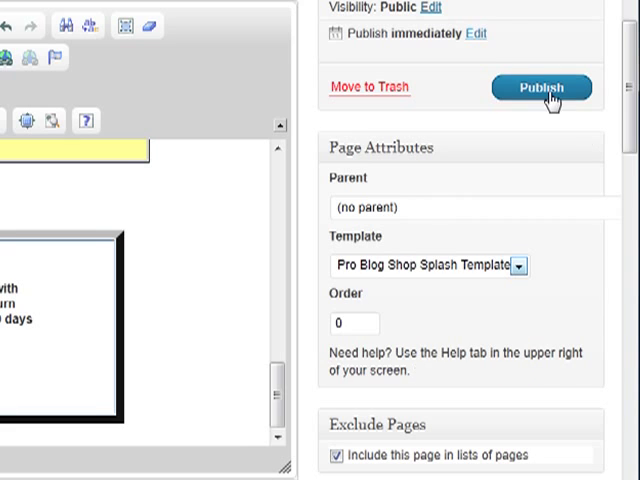
pyautogui.click(542, 87)
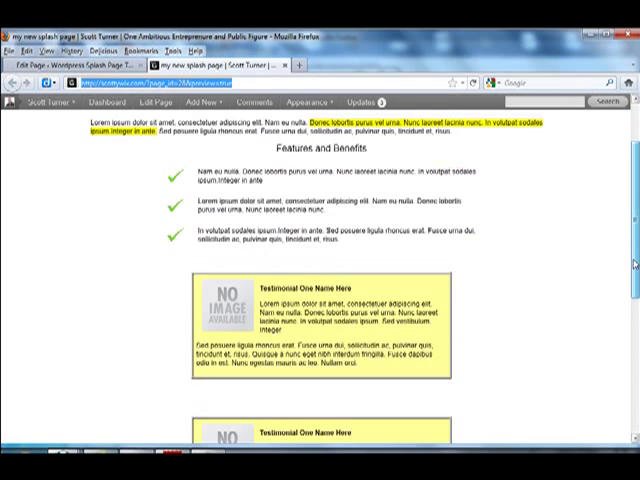
pyautogui.scroll(-3)
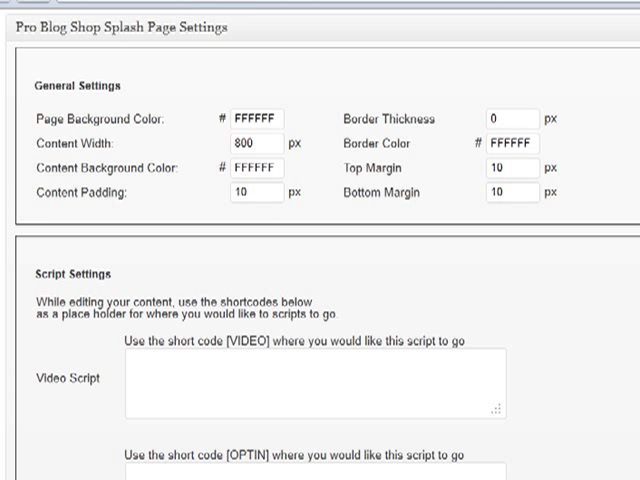
# Scroll through the video, opt-in and button Script Settings
pyautogui.scroll(-3)
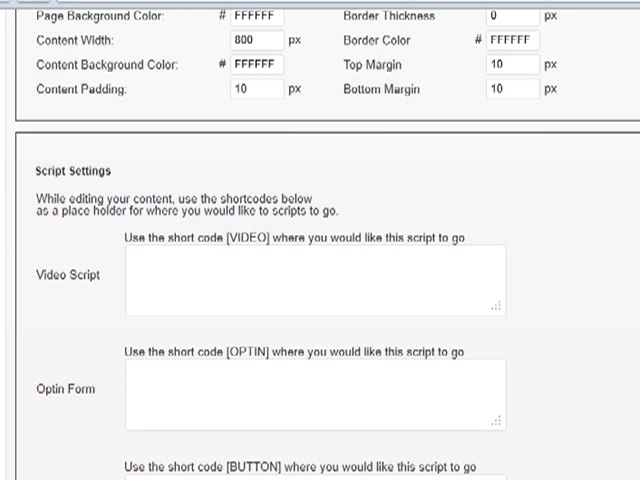
pyautogui.scroll(-3)
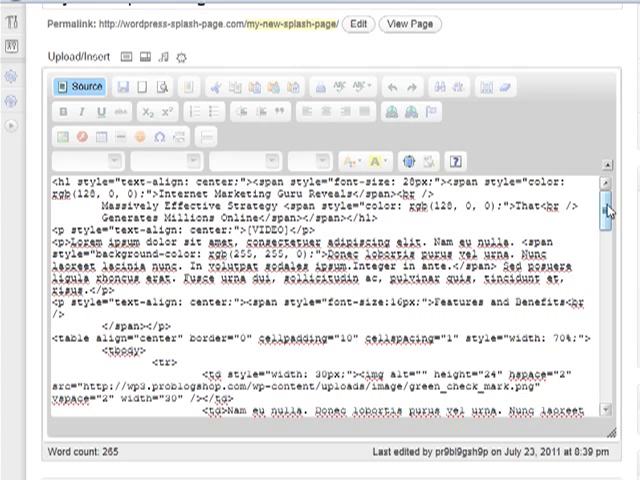
# Scroll the HTML source, then switch the editor back to visual mode
pyautogui.scroll(-3)
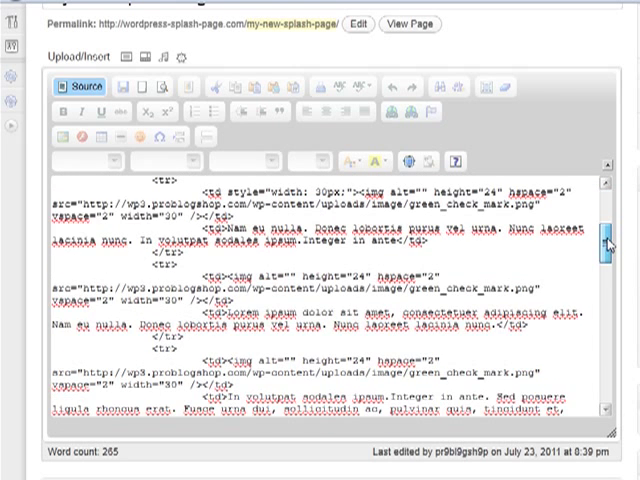
pyautogui.scroll(-3)
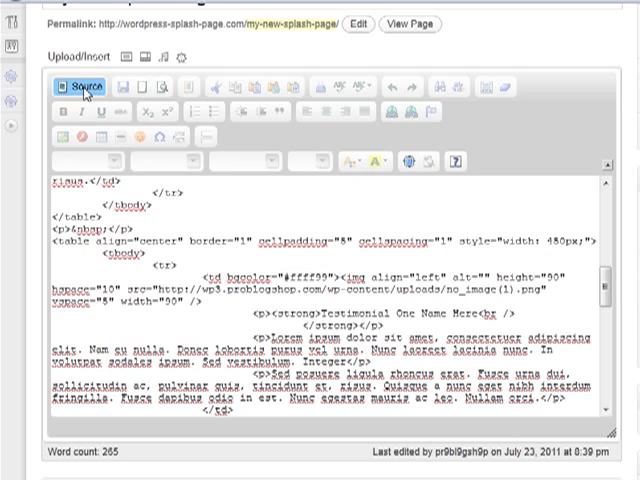
pyautogui.click(84, 85)
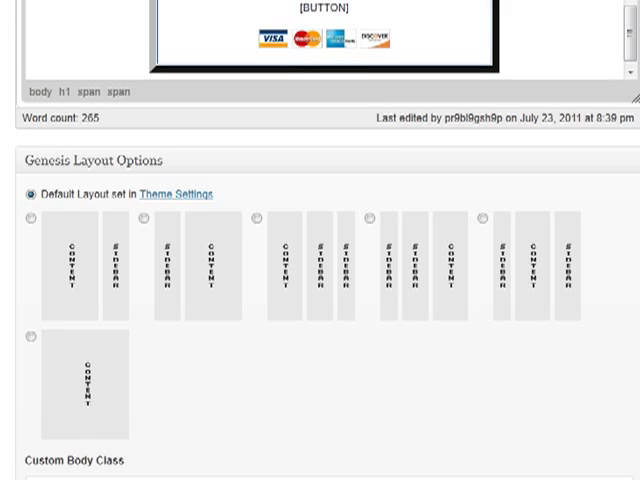
# Enter the 300x255 YouTube iframe embed code in the Video Script box
pyautogui.scroll(-3)
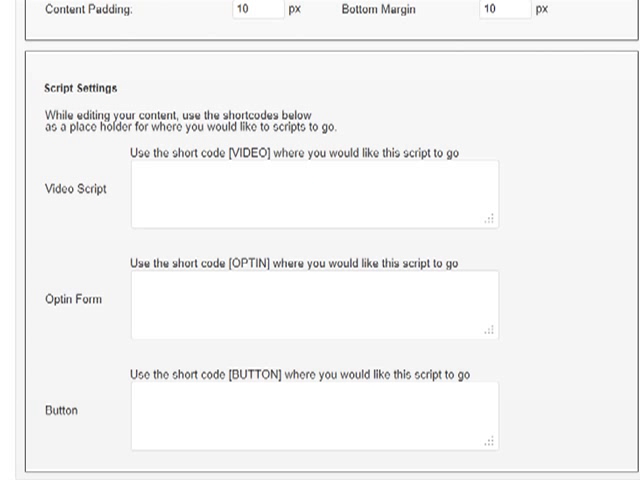
pyautogui.moveTo(357, 210)
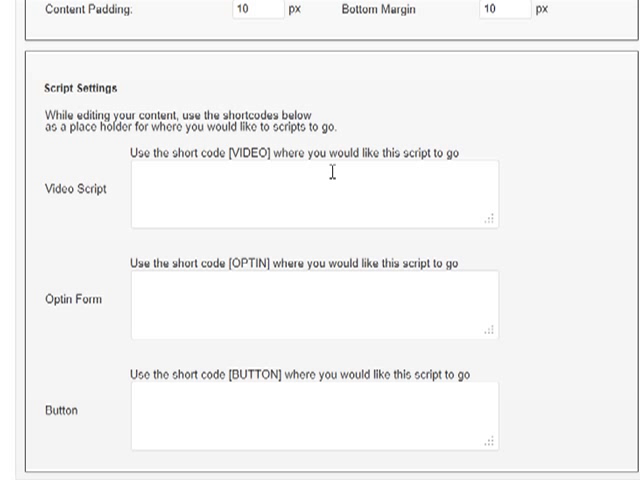
pyautogui.write('<iframe width="300" height="255" src="http://www.youtube.com/embed/03jrT0ZK00w?rel=0" frameborder="0" allowfullscreen></iframe>')
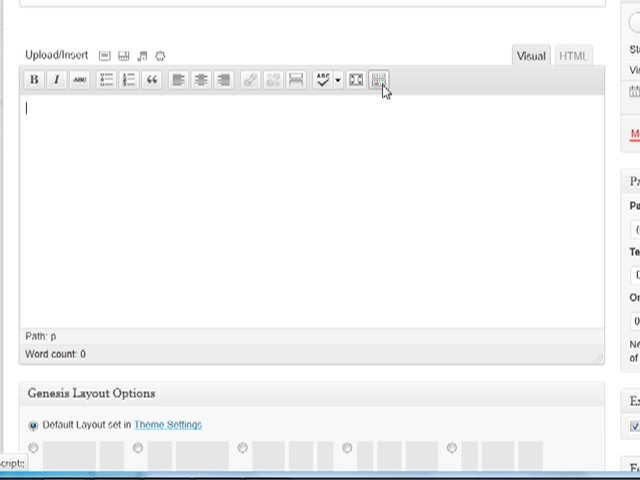
pyautogui.click(382, 80)
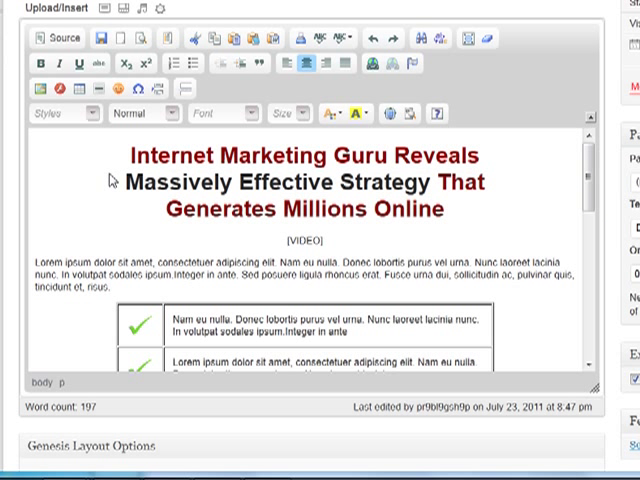
pyautogui.moveTo(75, 90)
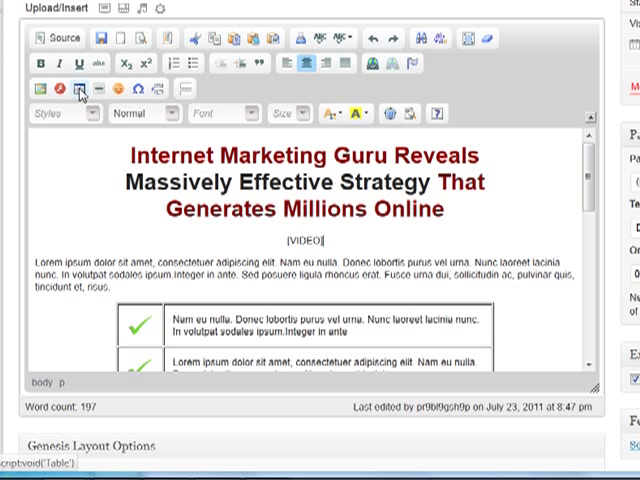
pyautogui.moveTo(100, 178)
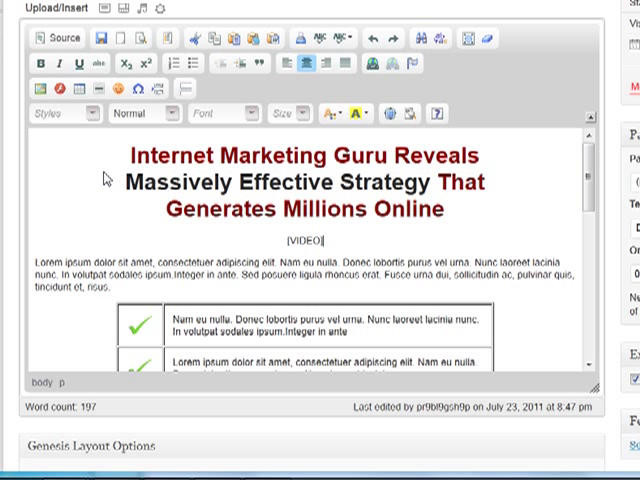
pyautogui.scroll(-3)
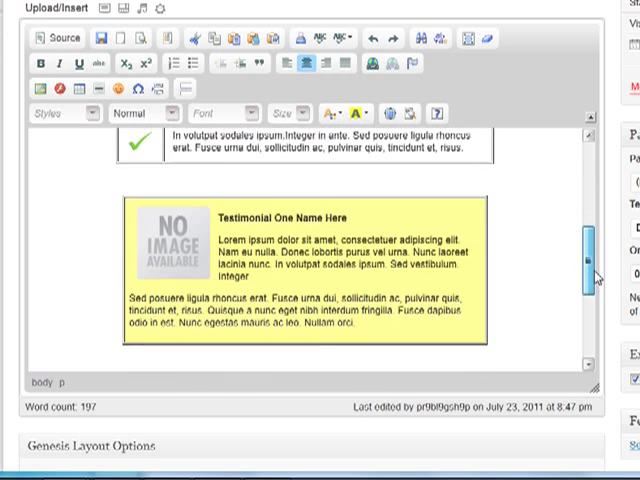
pyautogui.scroll(-3)
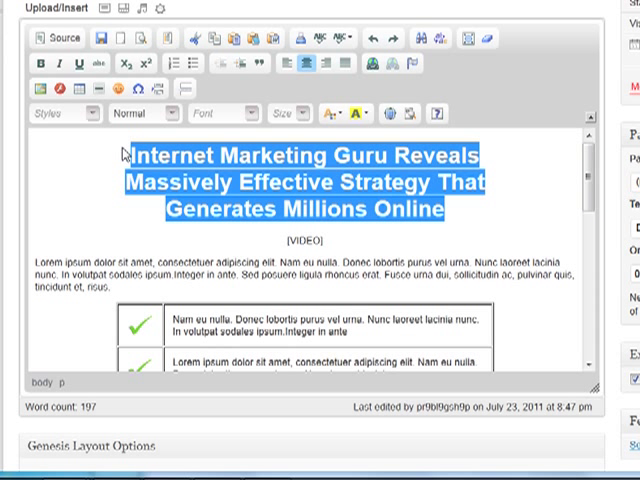
# Open the headline font size list, then the Content Templates chooser
pyautogui.click(297, 112)
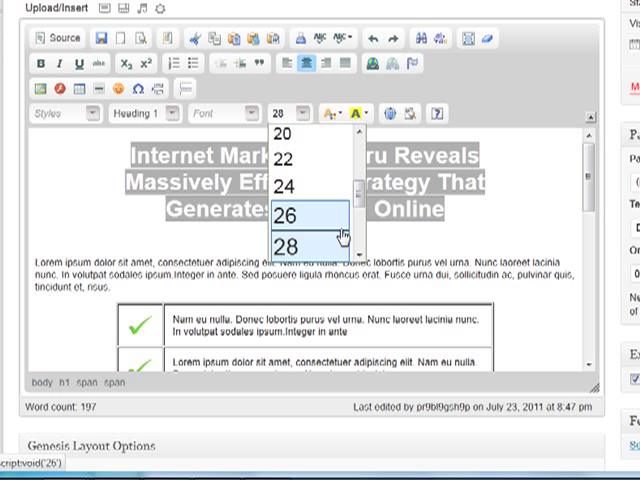
pyautogui.click(287, 242)
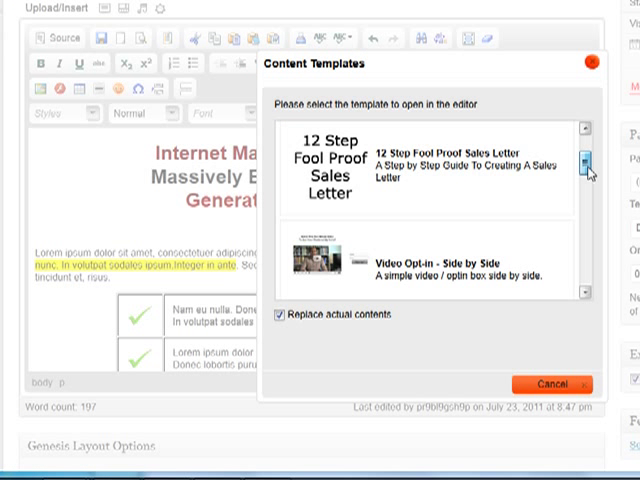
# Close the Content Templates list and go to the Dashboard
pyautogui.click(587, 165)
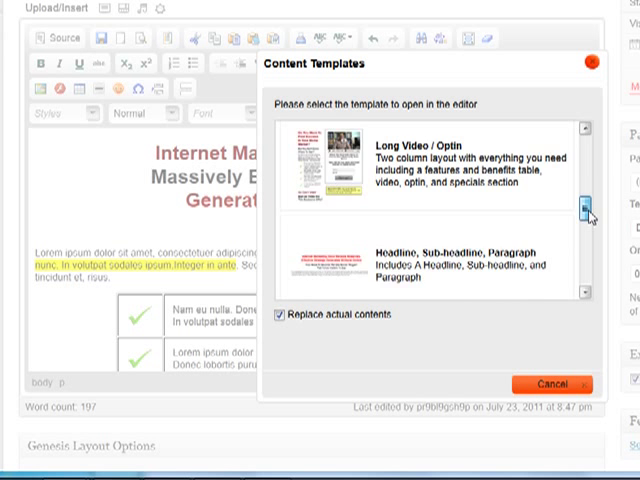
pyautogui.click(585, 205)
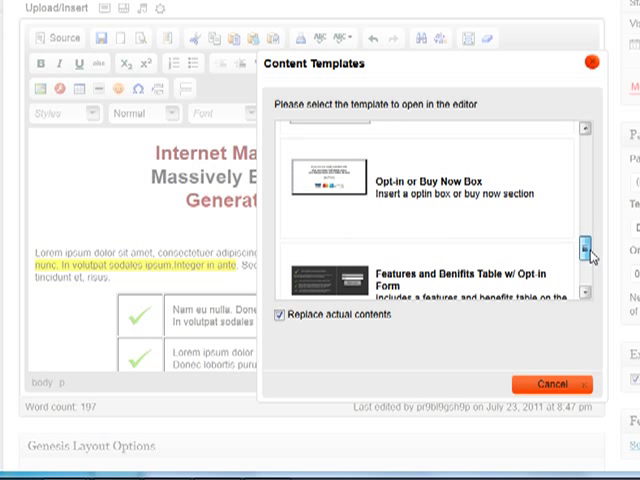
pyautogui.scroll(-3)
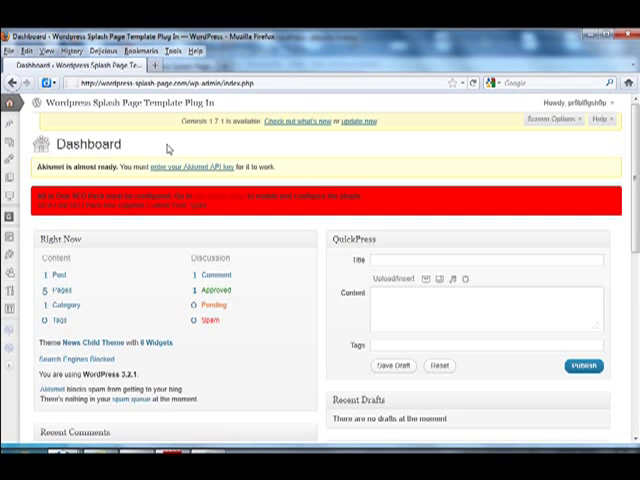
pyautogui.moveTo(10, 180)
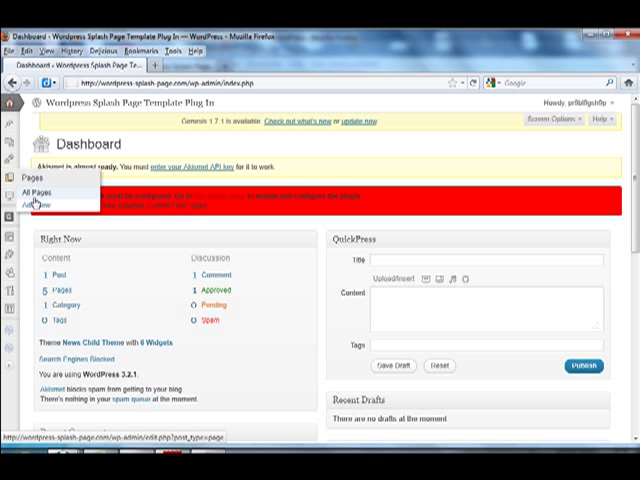
# Add a page named 'My New Splash Page' using the Pro Blog Shop Splash Template
pyautogui.click(35, 204)
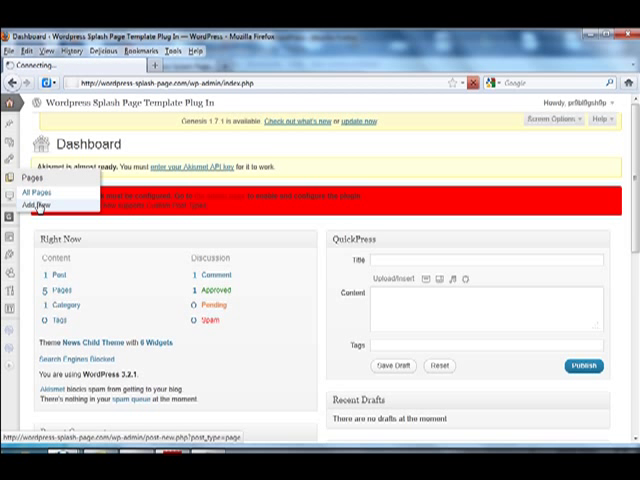
pyautogui.click(30, 203)
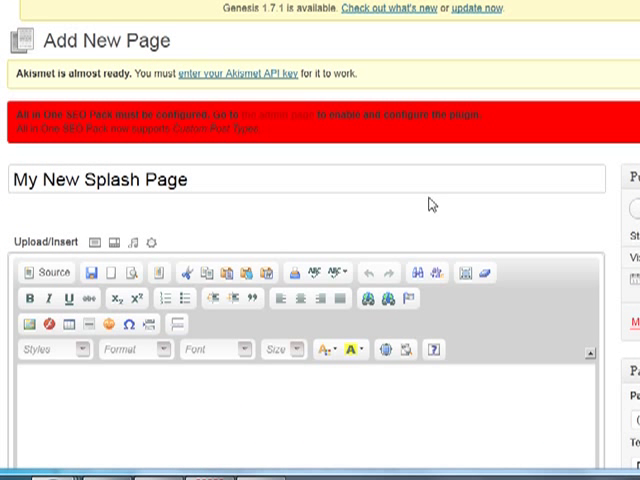
pyautogui.scroll(-3)
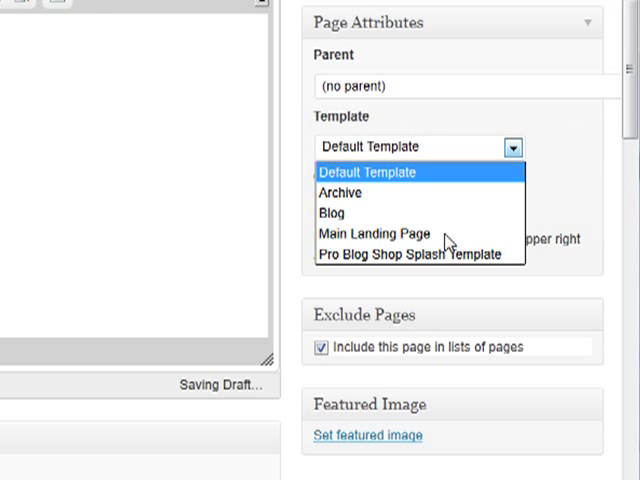
pyautogui.click(408, 253)
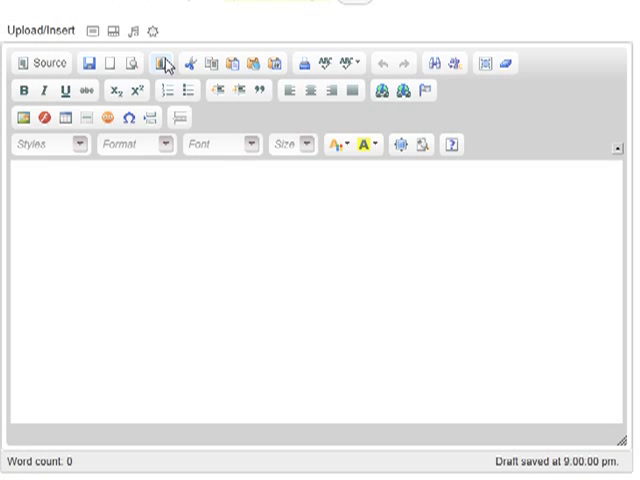
# Load the side-by-side video opt-in layout from Content Templates into the editor
pyautogui.click(166, 61)
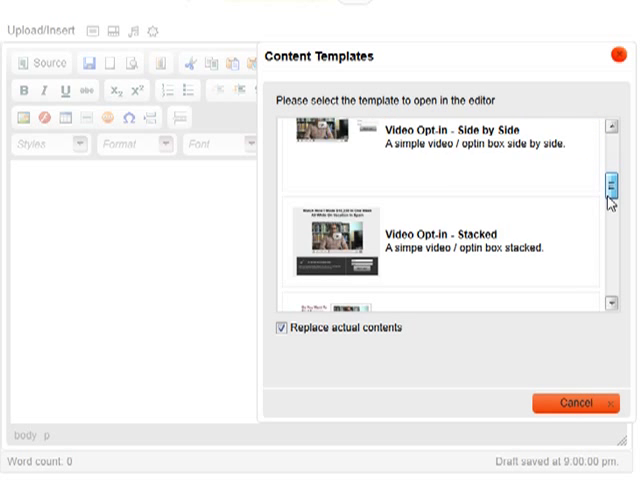
pyautogui.scroll(-3)
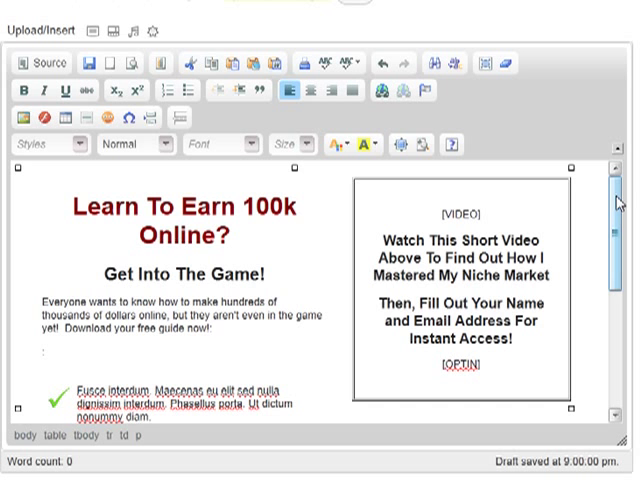
pyautogui.scroll(-3)
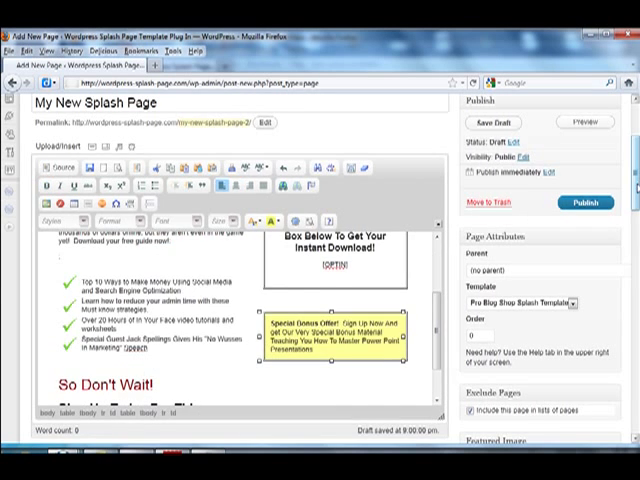
# Paste the AWeber form script into Optin Form and preview the splash page
pyautogui.scroll(-3)
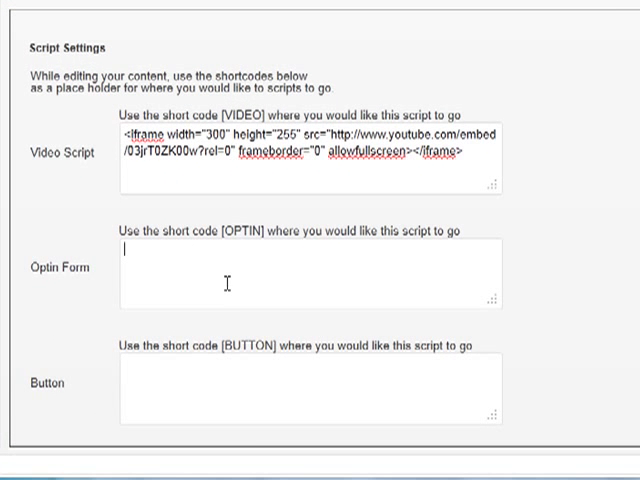
pyautogui.write('<script type="text/javascript" src="http://forms.aweber.com/form/15/976568715.js"></script>')
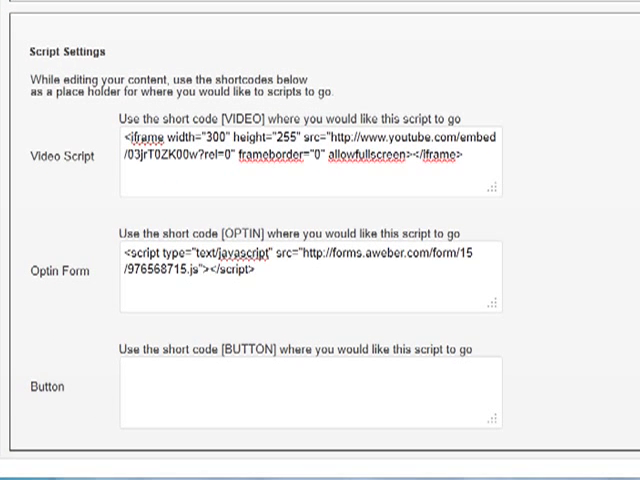
pyautogui.scroll(3)
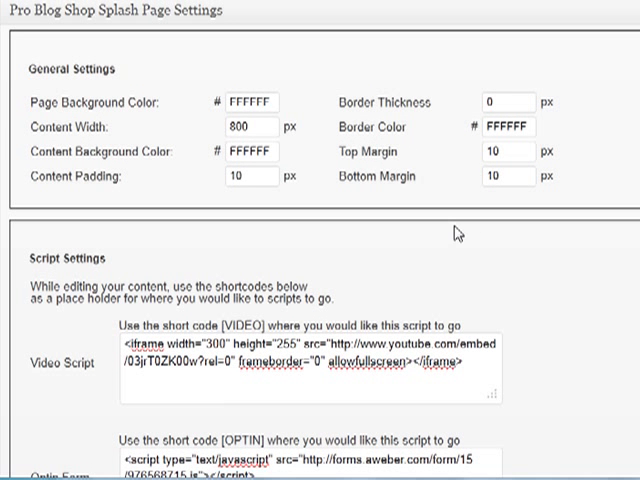
pyautogui.click(256, 101)
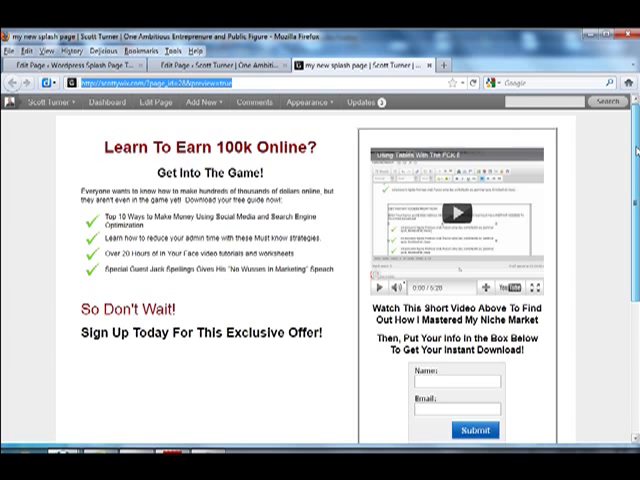
pyautogui.scroll(-3)
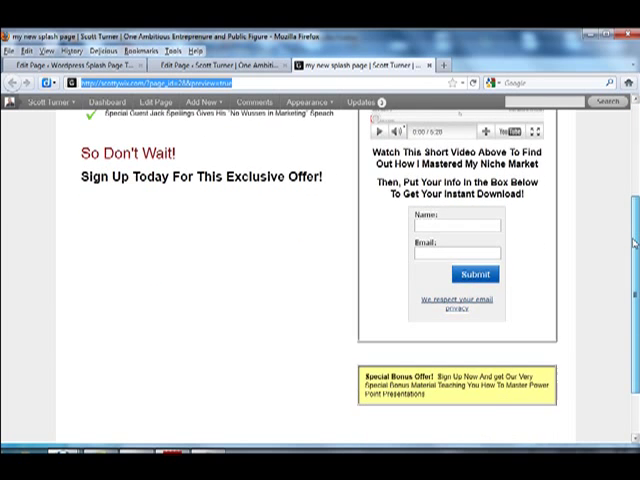